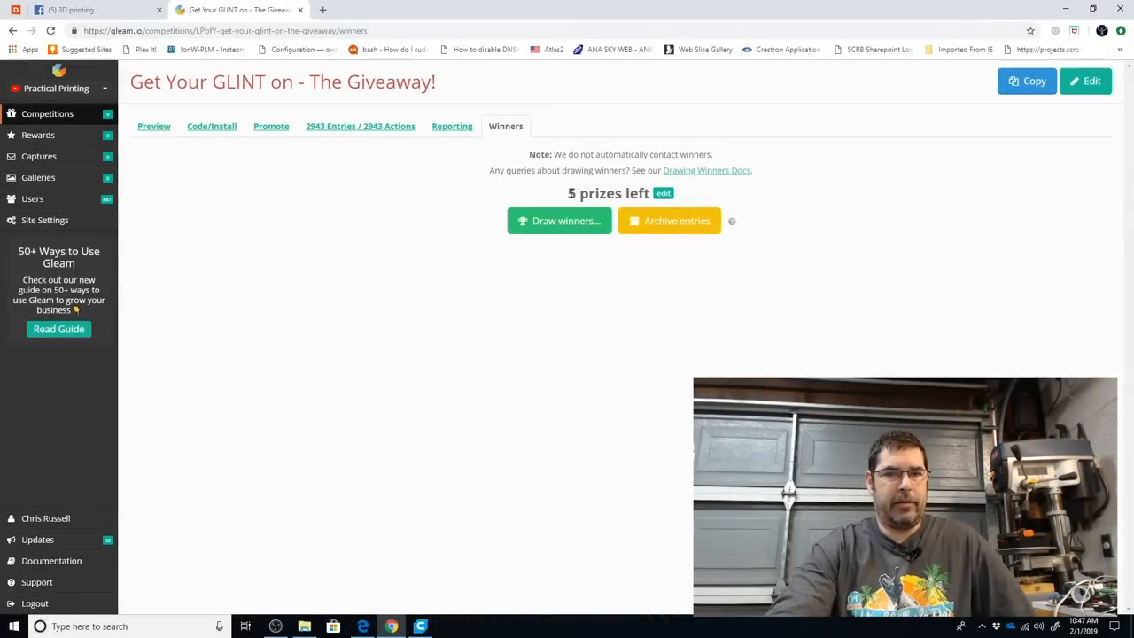
Draw 1 winner for the giveaway, picking entry 1833 and leaving 4 of 5 prizes.
double_click(608, 194)
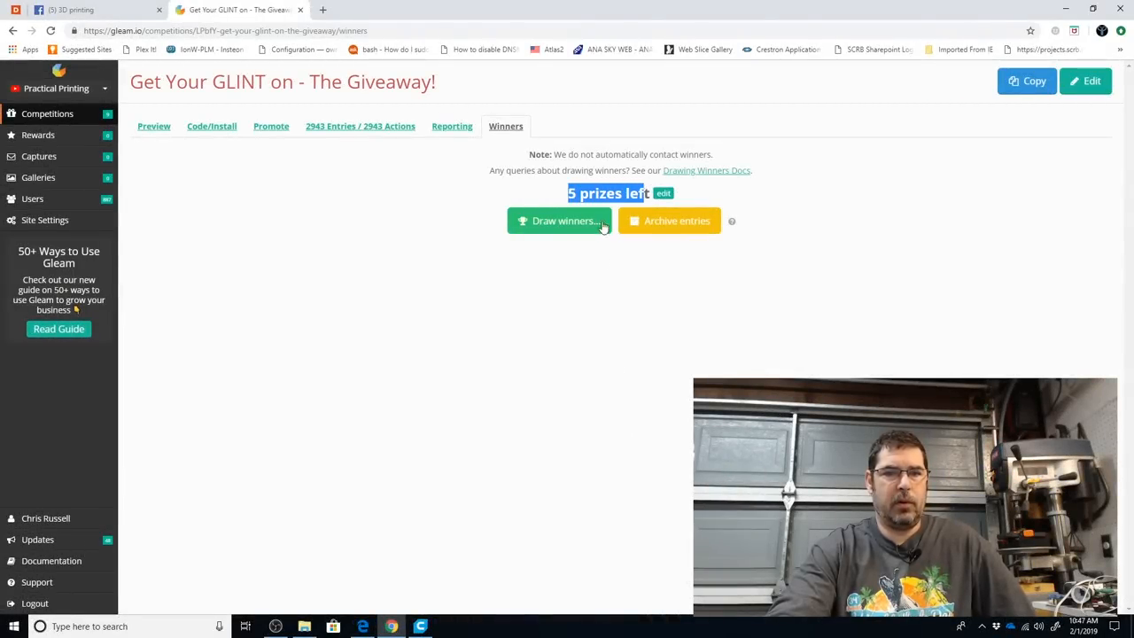
click(559, 221)
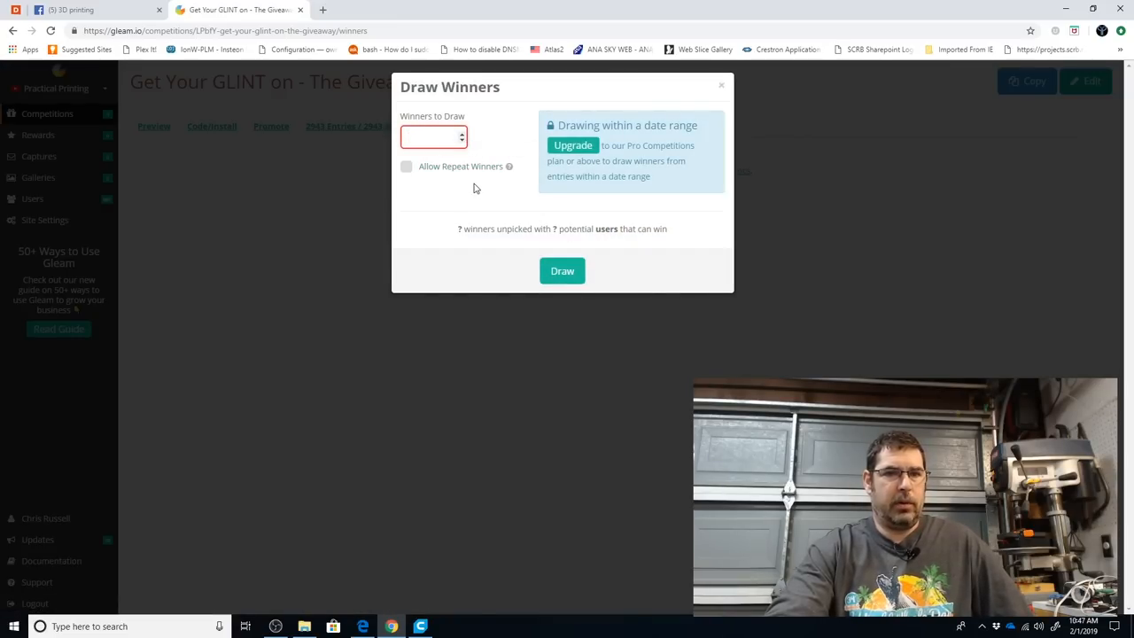
mouse_move(491, 226)
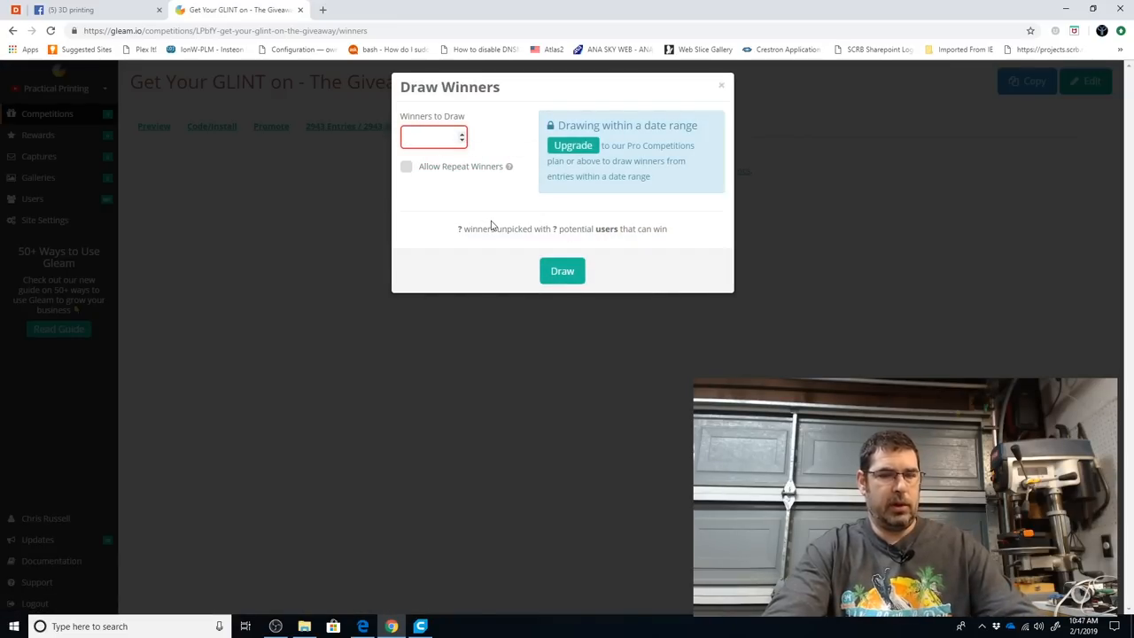
text(1)
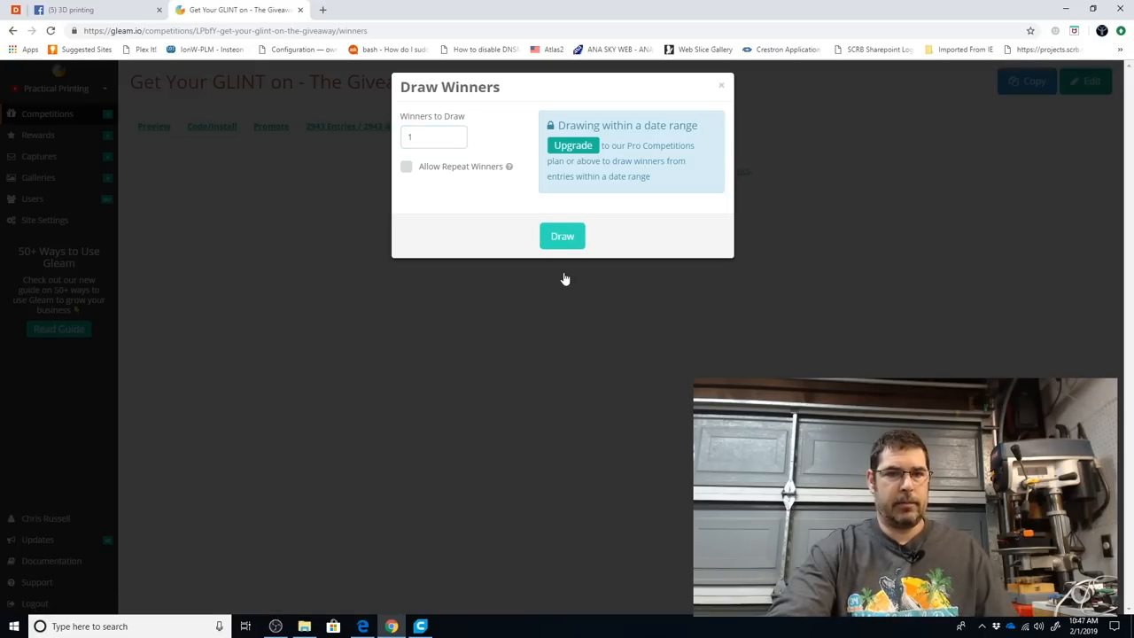
click(563, 236)
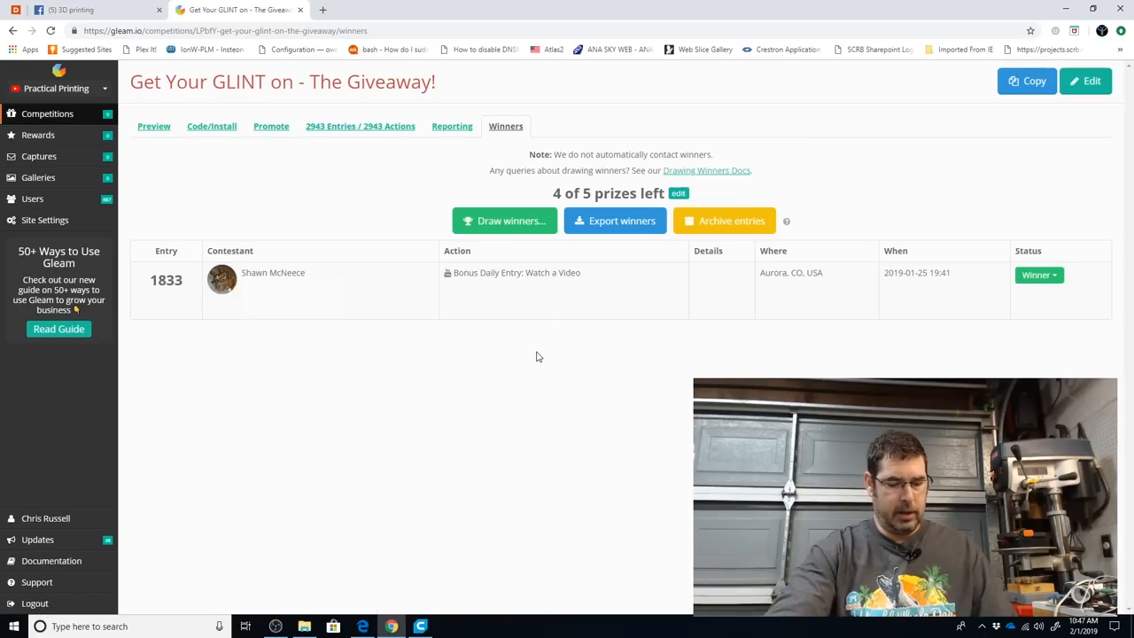
mouse_move(539, 368)
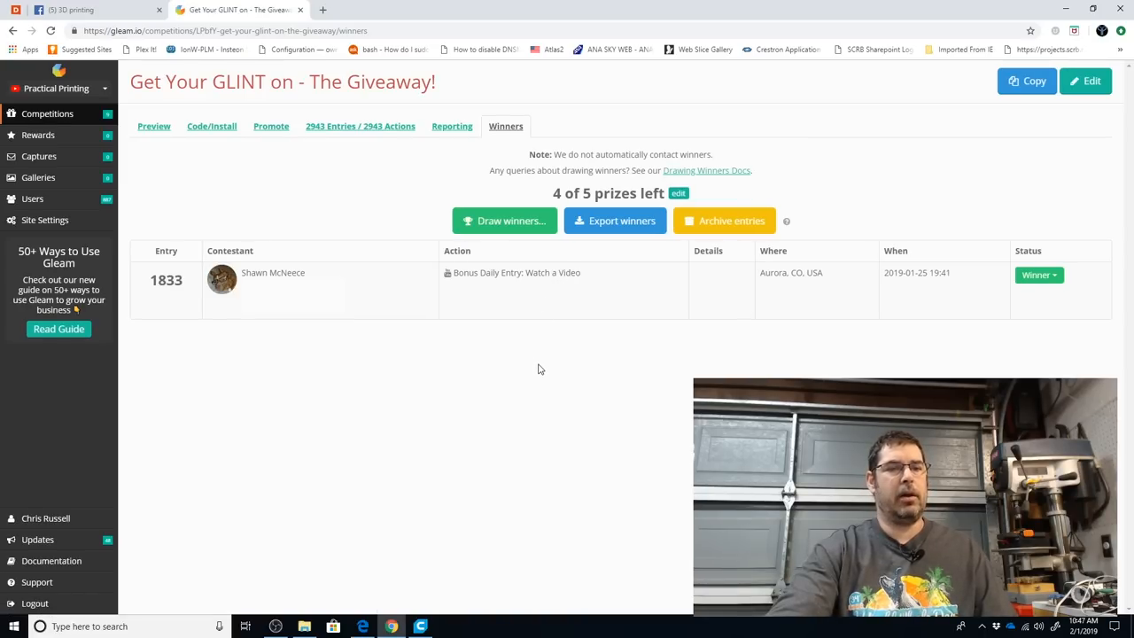
mouse_move(534, 371)
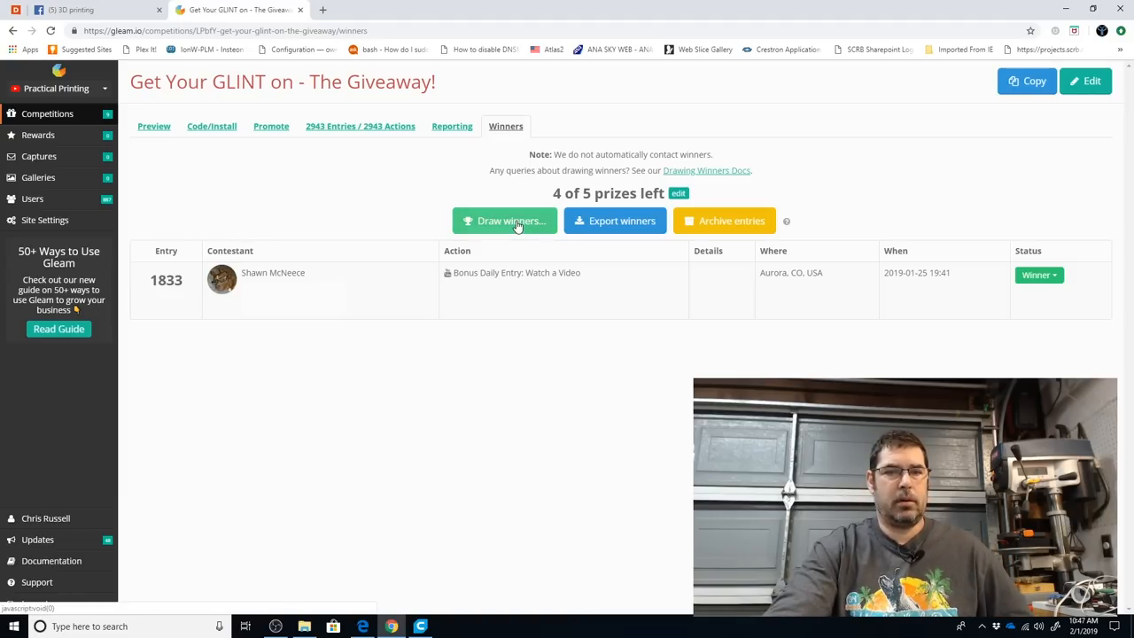
Draw 1 more winner, adding entry 2354 and leaving 3 of 5 prizes.
click(505, 220)
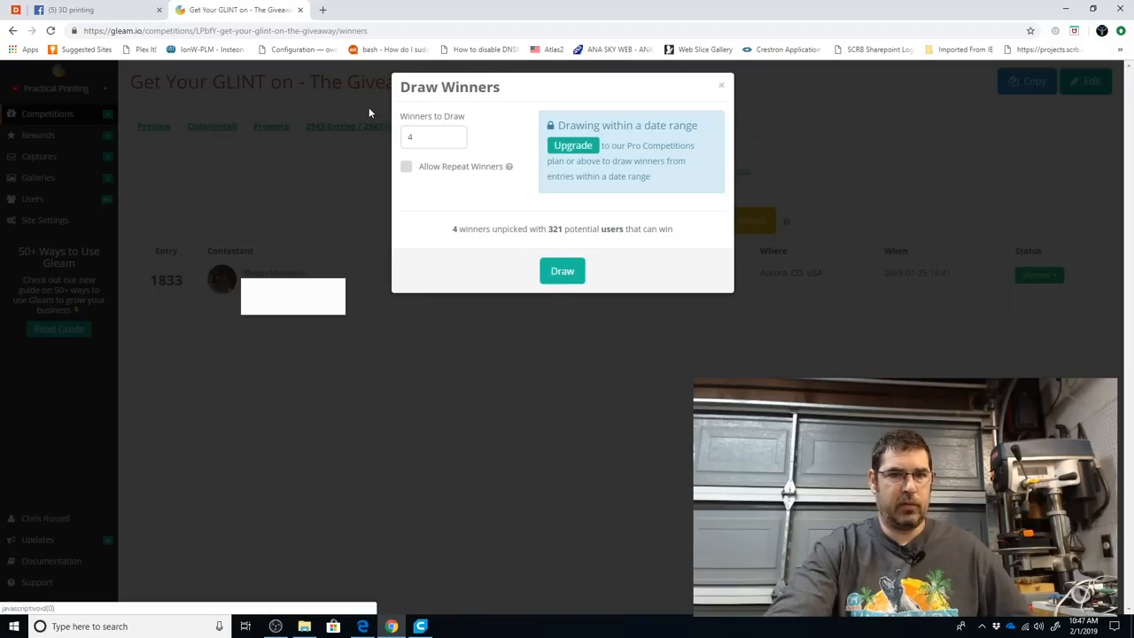
text(1)
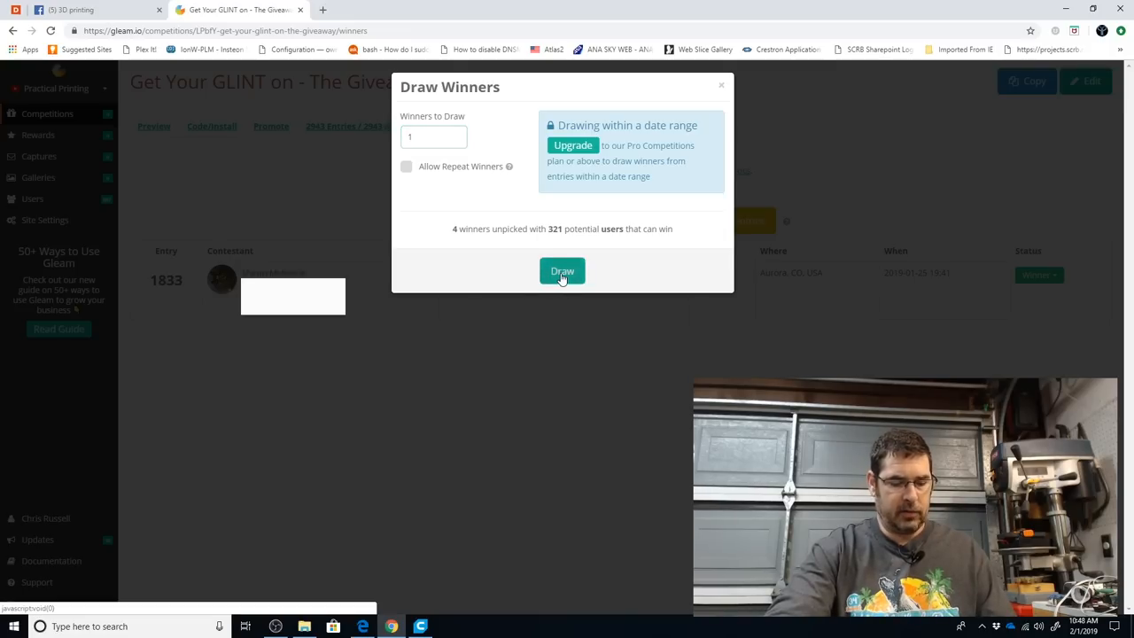
click(562, 272)
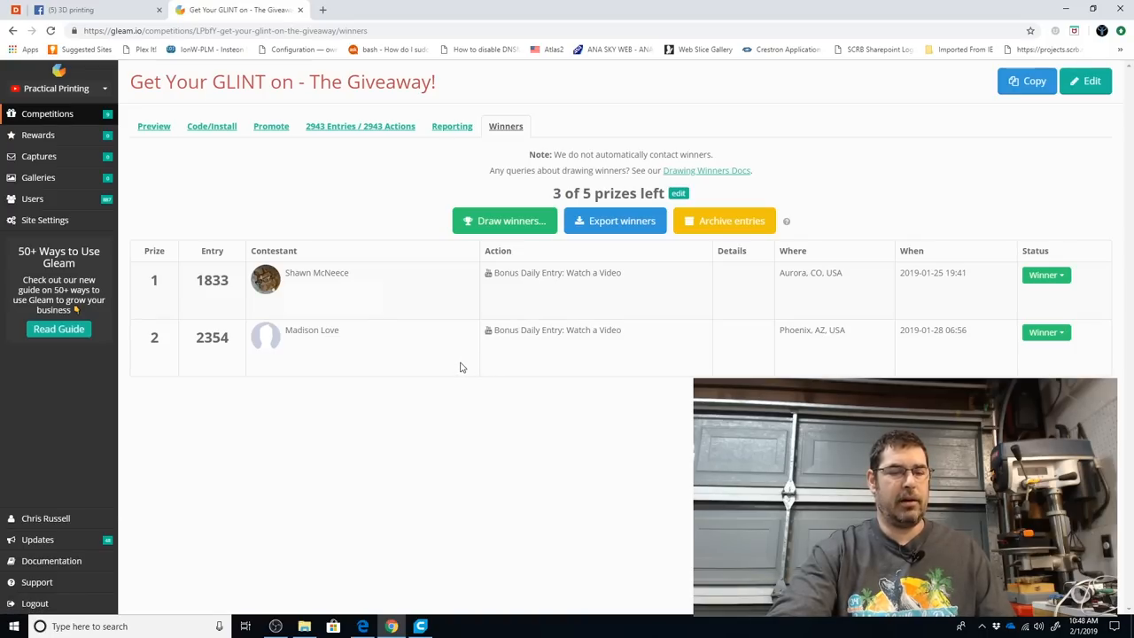
mouse_move(448, 358)
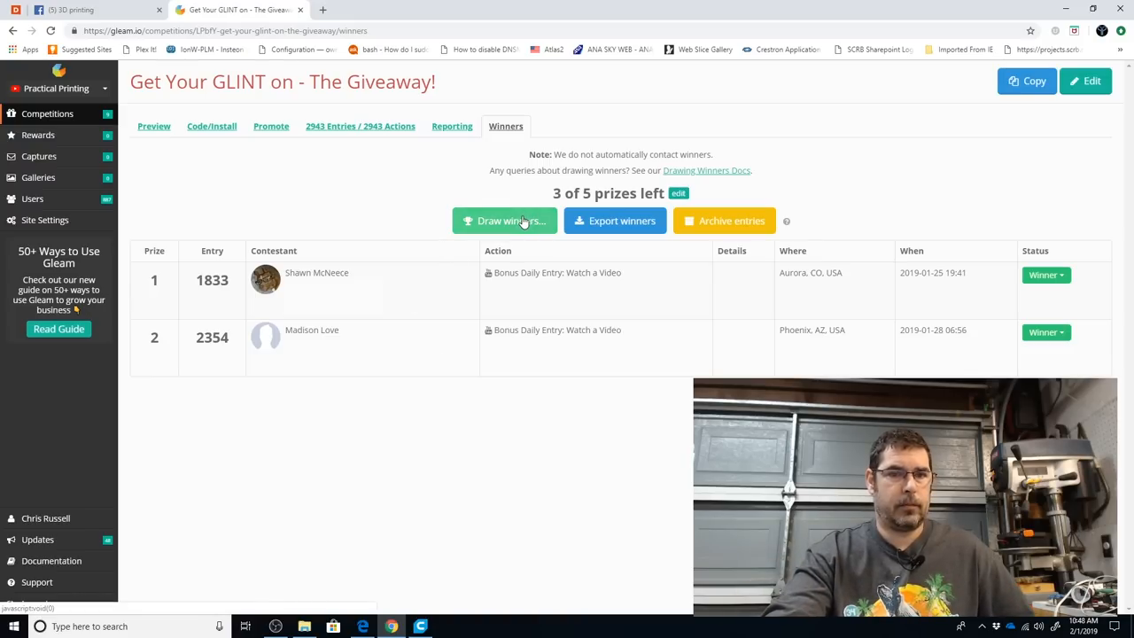
Draw a third winner, adding entry 922 and leaving 2 of 5 prizes.
click(504, 221)
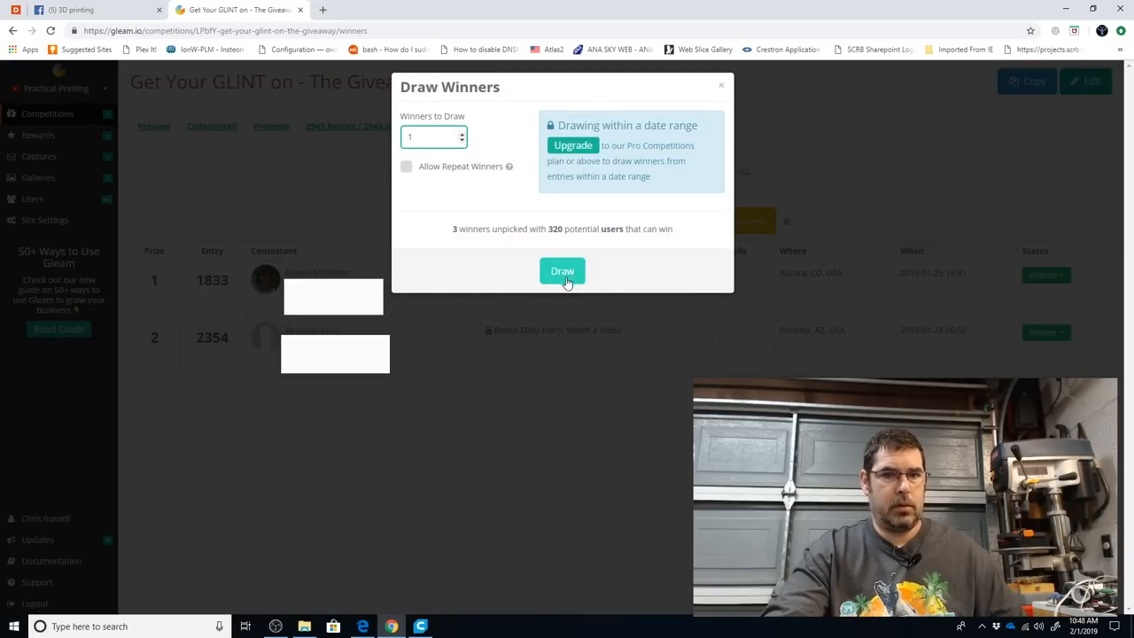
click(562, 271)
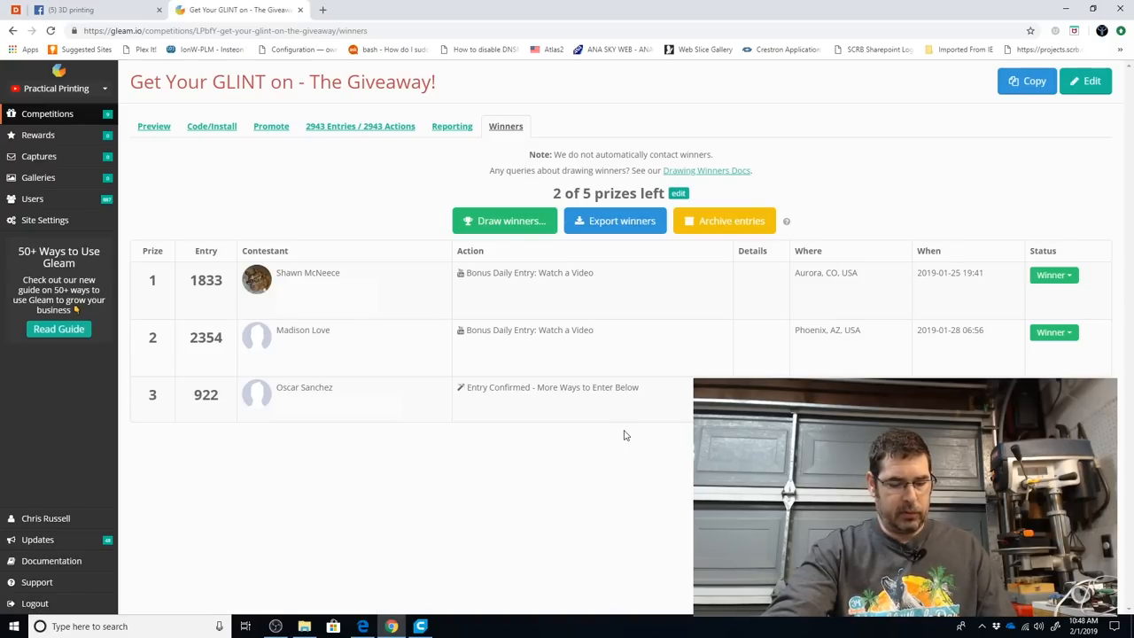
mouse_move(535, 438)
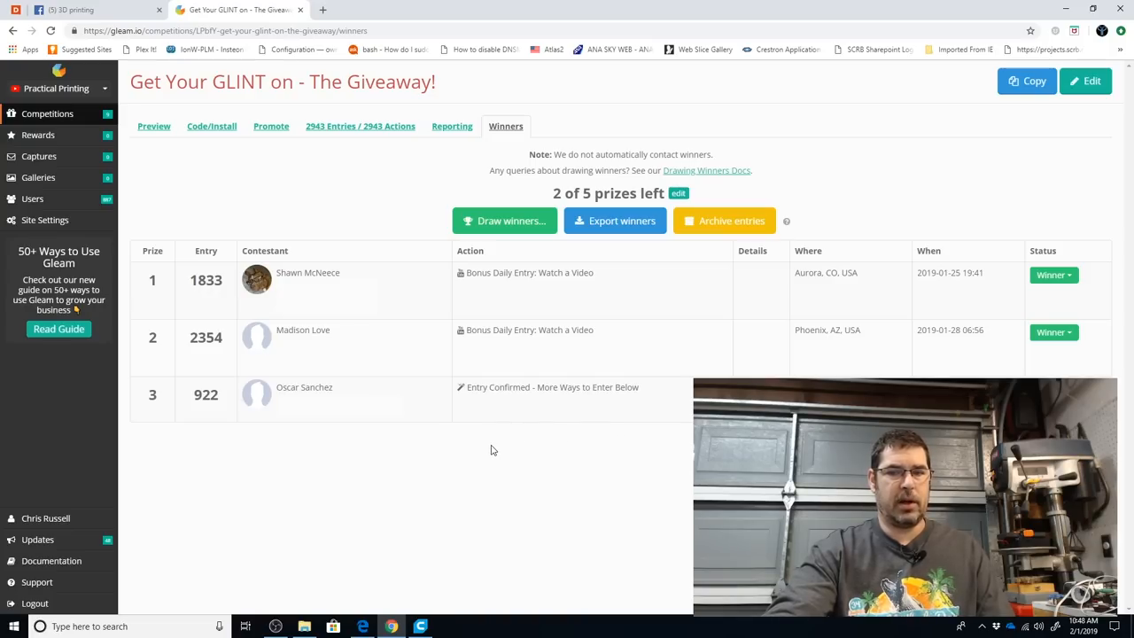
mouse_move(420, 305)
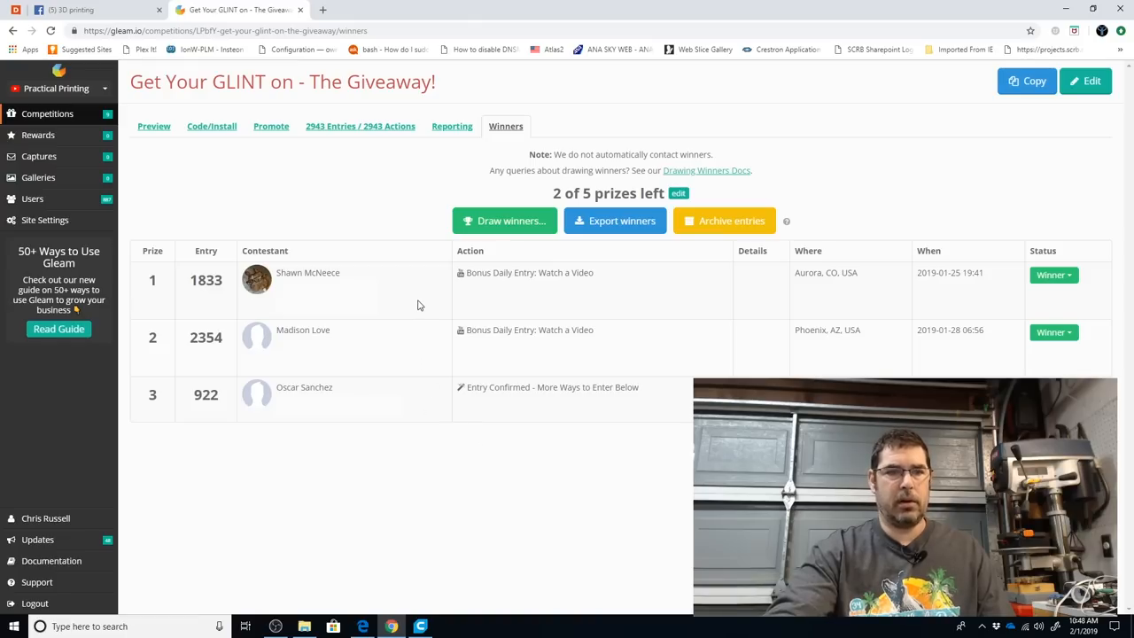
mouse_move(500, 234)
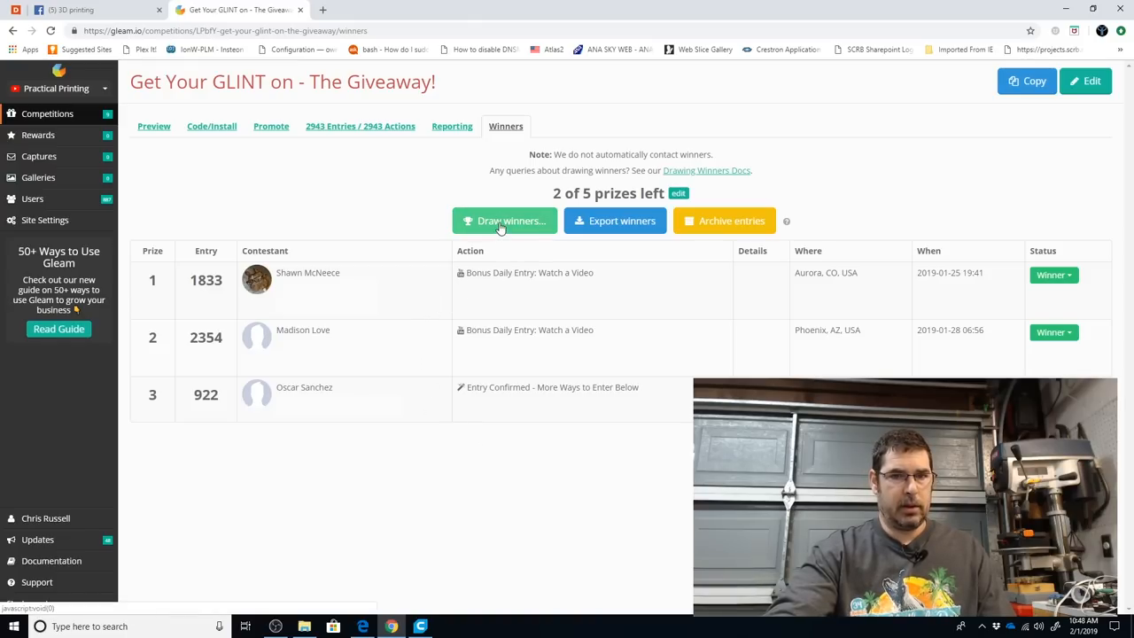
Draw a fourth winner, adding entry 164 and leaving 1 of 5 prizes.
click(504, 220)
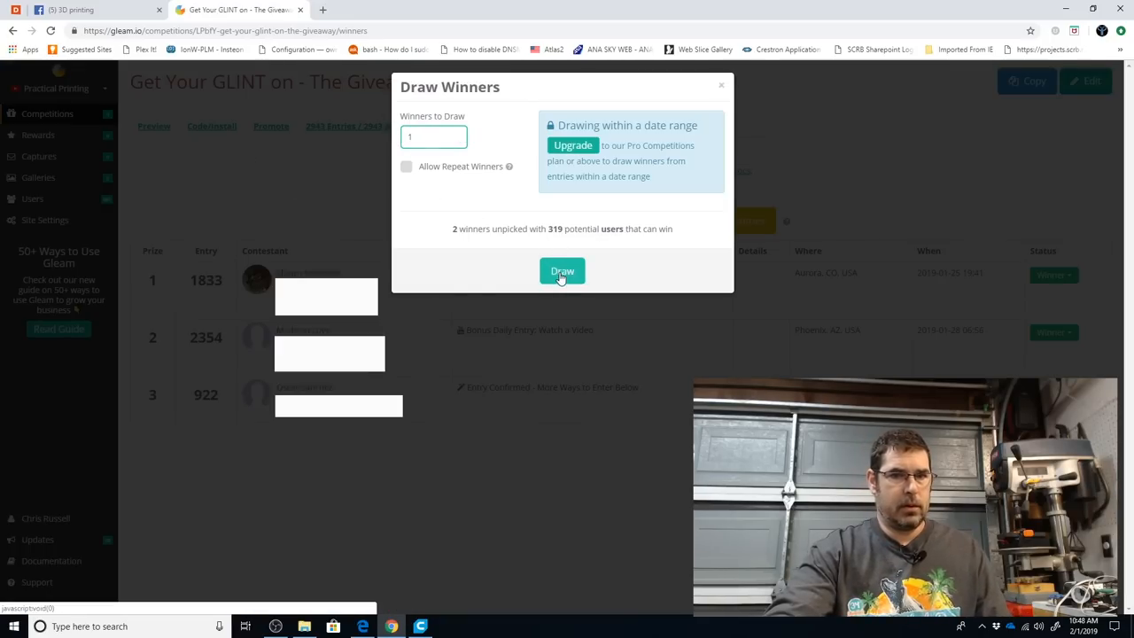
click(562, 271)
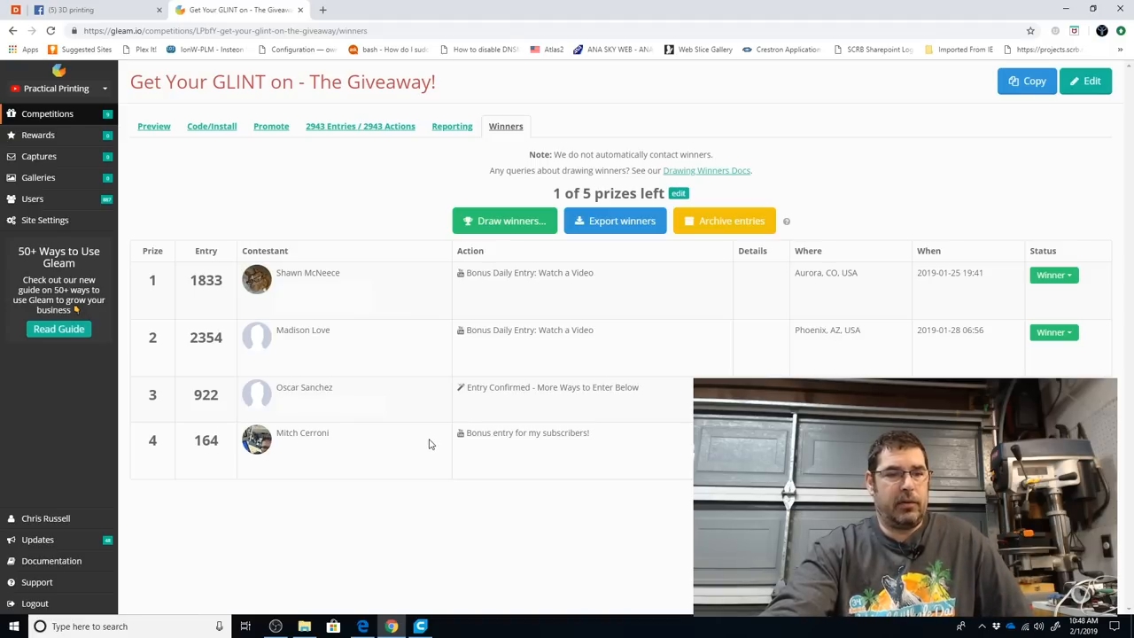
mouse_move(410, 222)
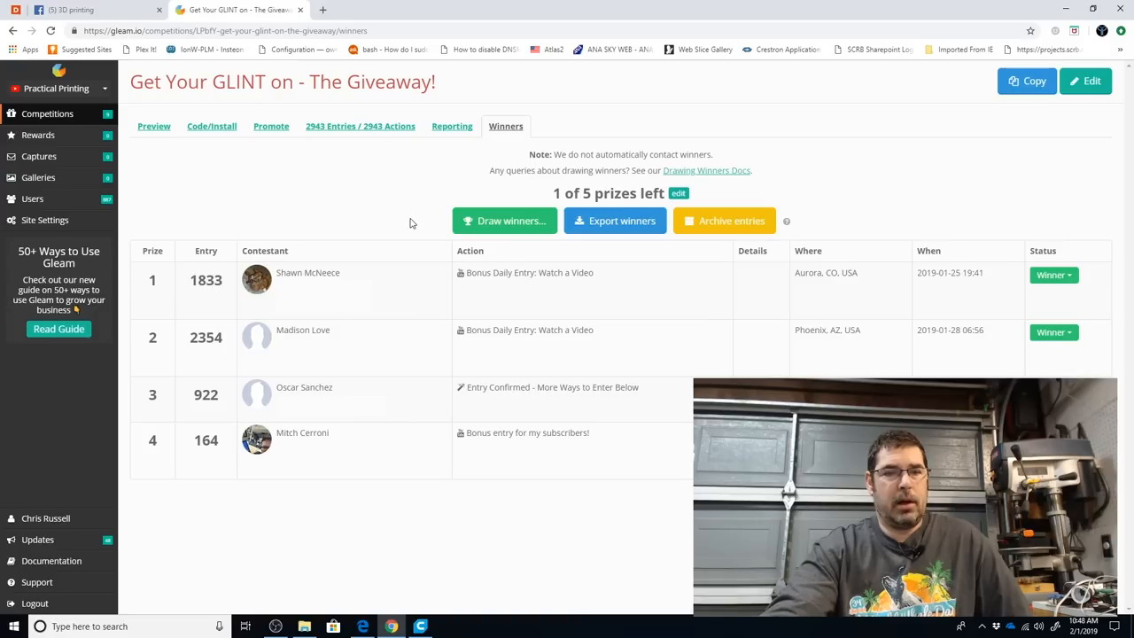
Draw the fifth and final winner, entry 1296, so all winners are drawn.
click(505, 220)
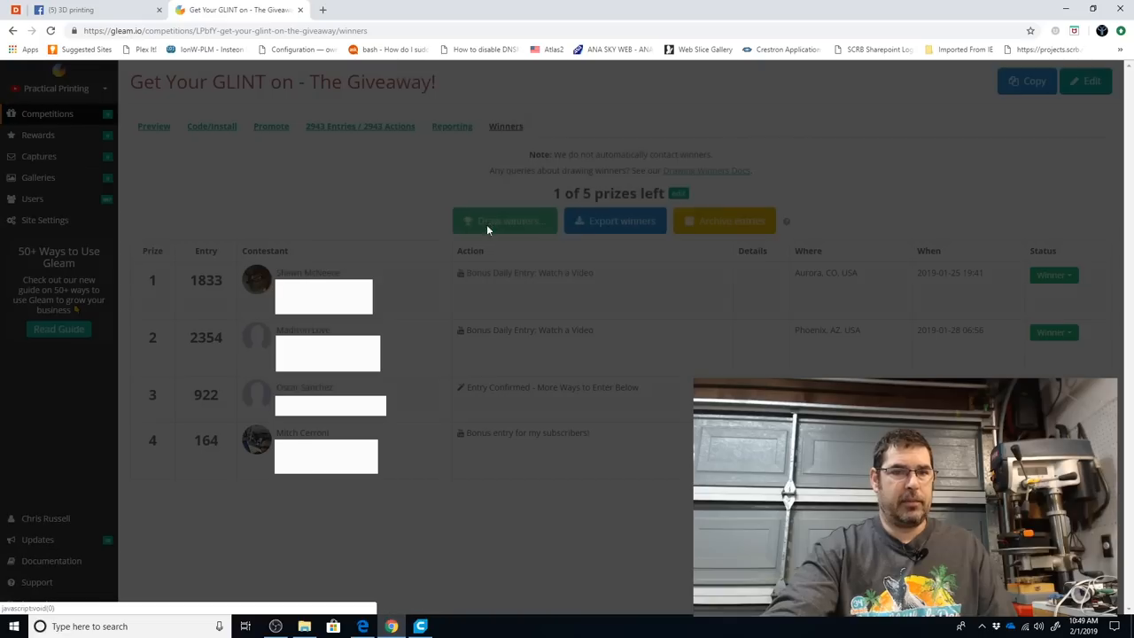
click(504, 221)
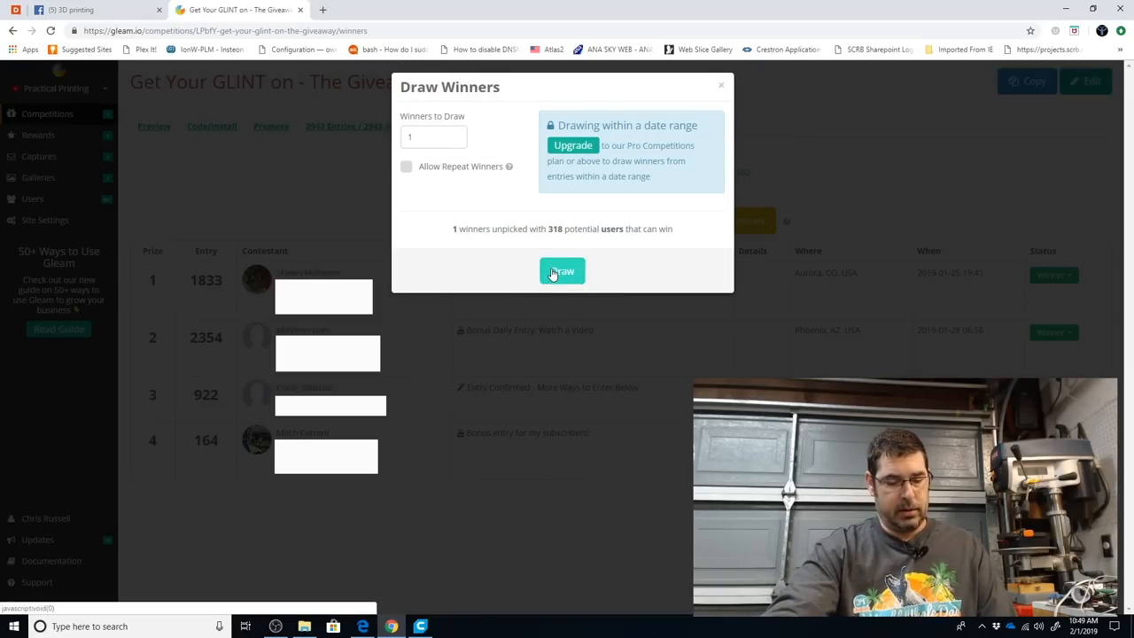
click(562, 271)
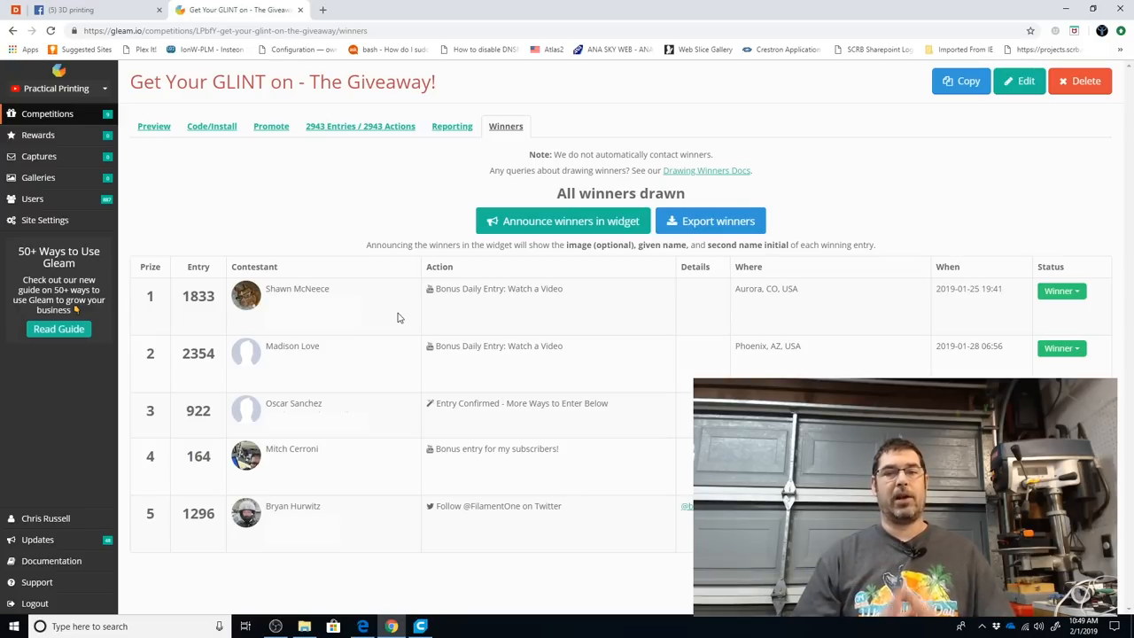
mouse_move(343, 336)
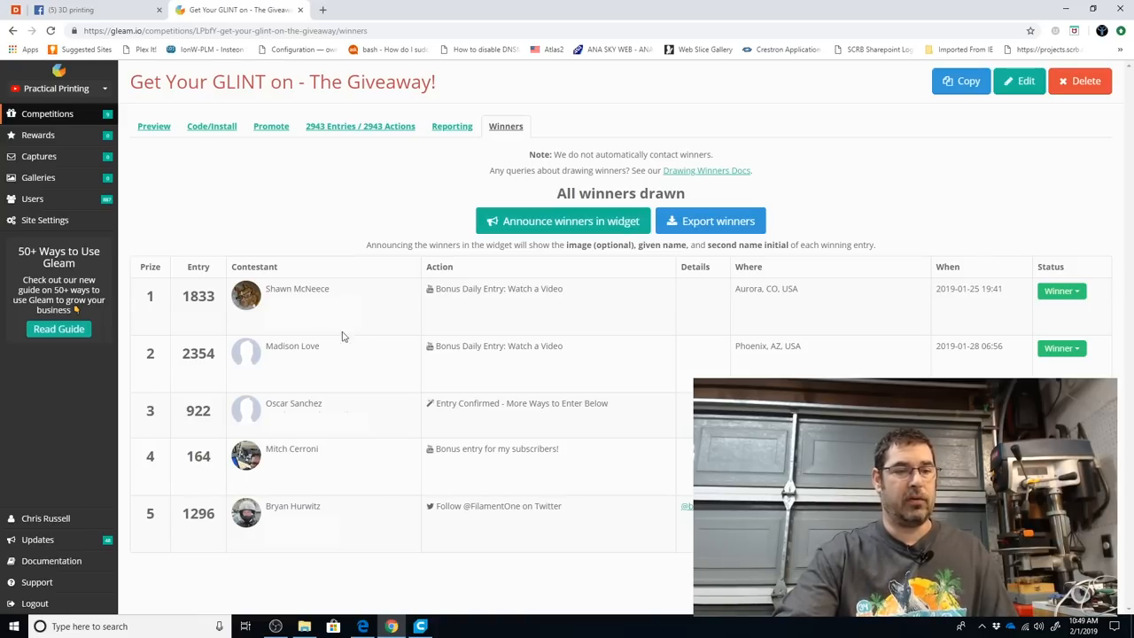